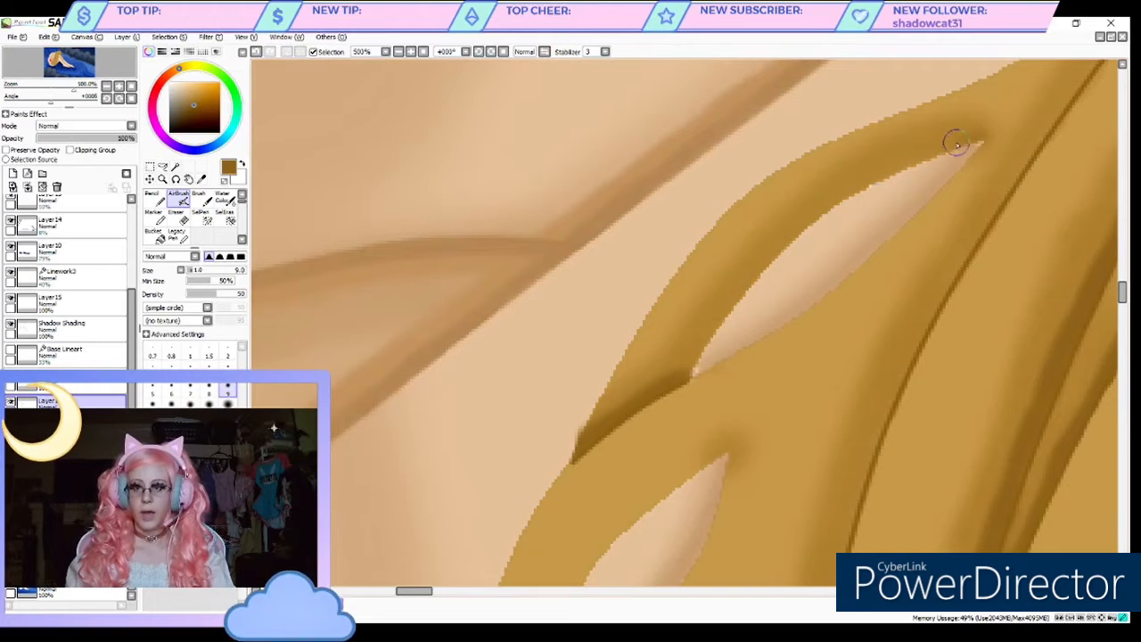
- Blend the skin shadow lying beside the golden hair strands
drag(954, 143, 727, 324)
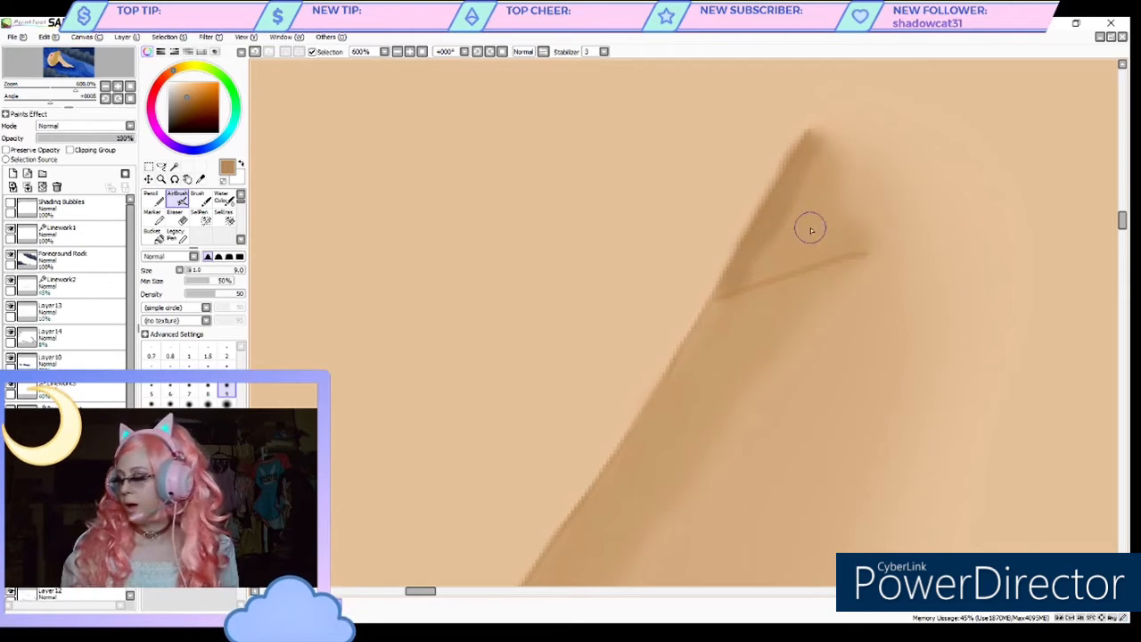
mouse_move(556, 257)
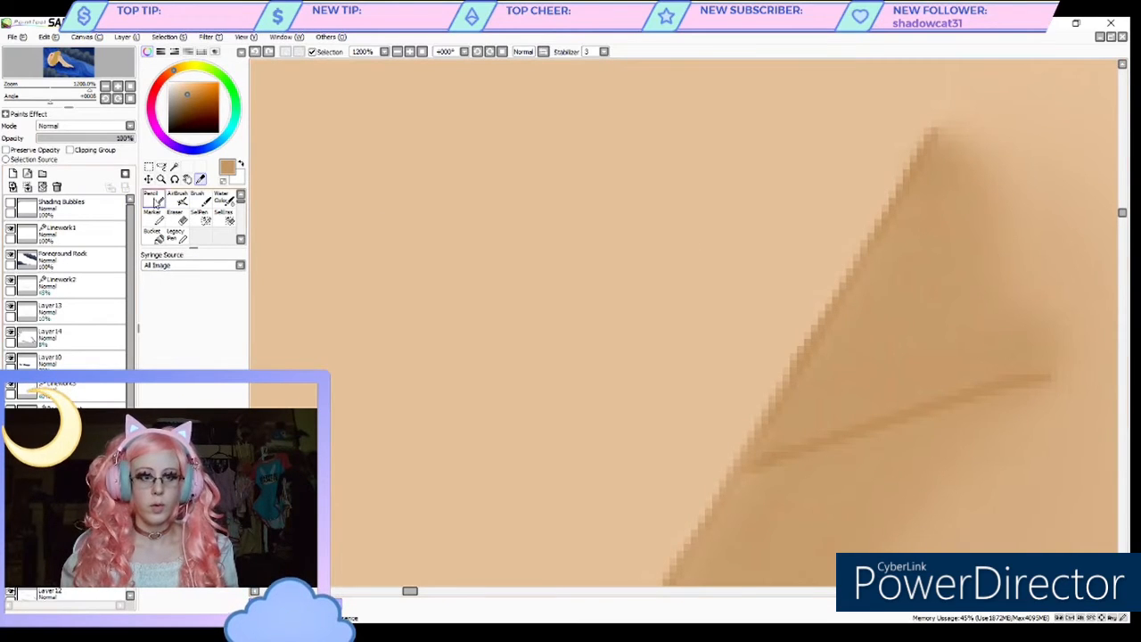
- Soften the dark crease edge, its thin shadow line and the long shadow edge lower down
click(179, 196)
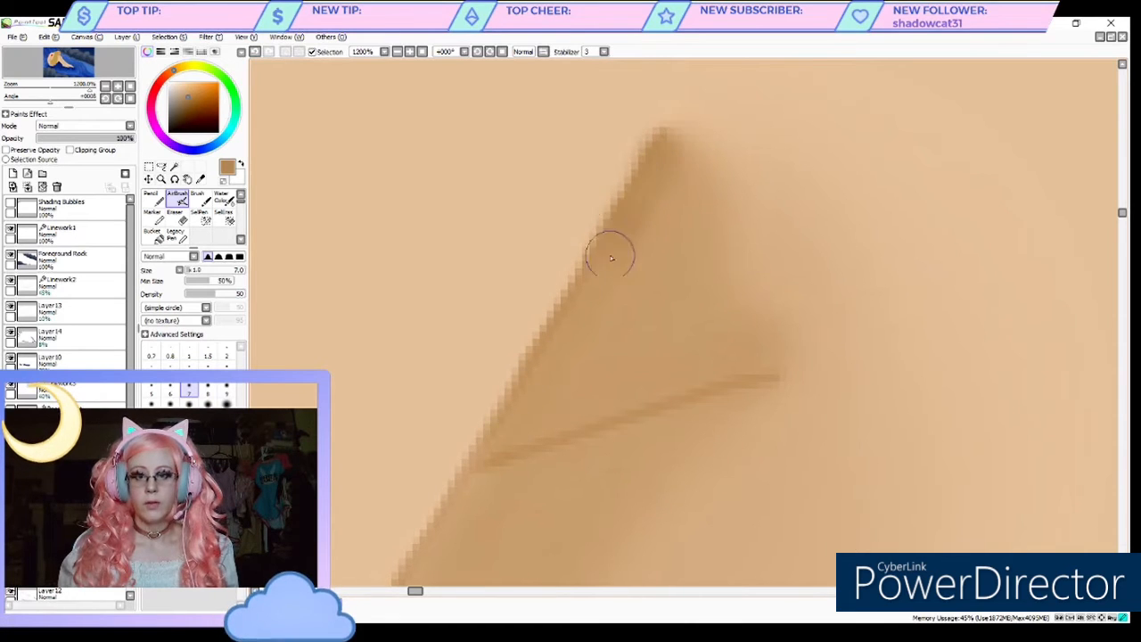
drag(610, 259, 560, 325)
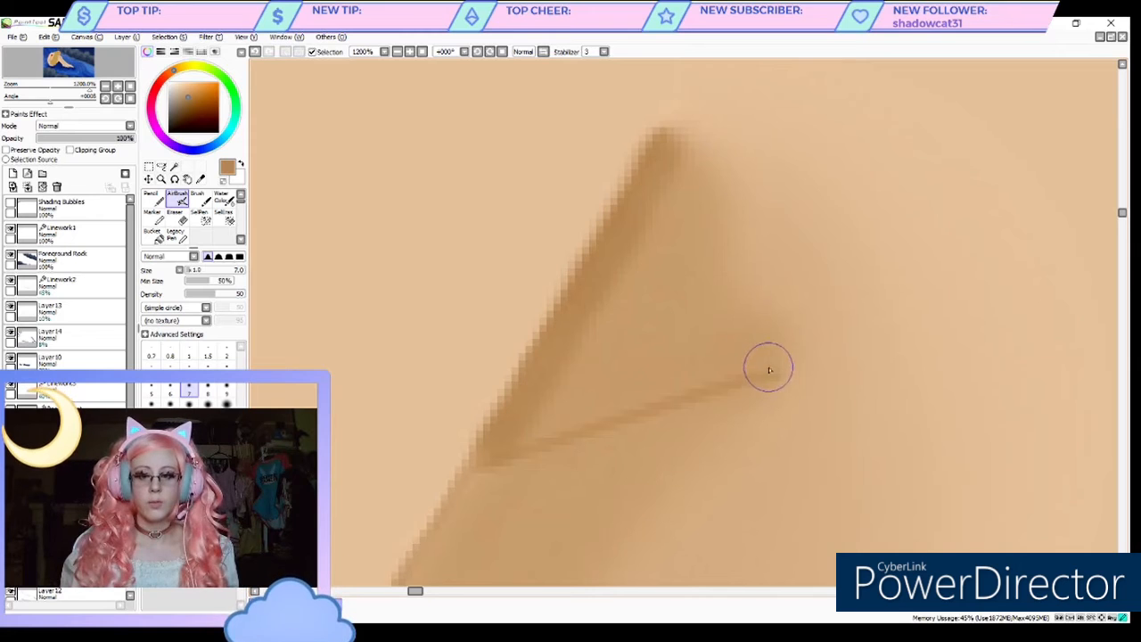
drag(768, 369, 514, 417)
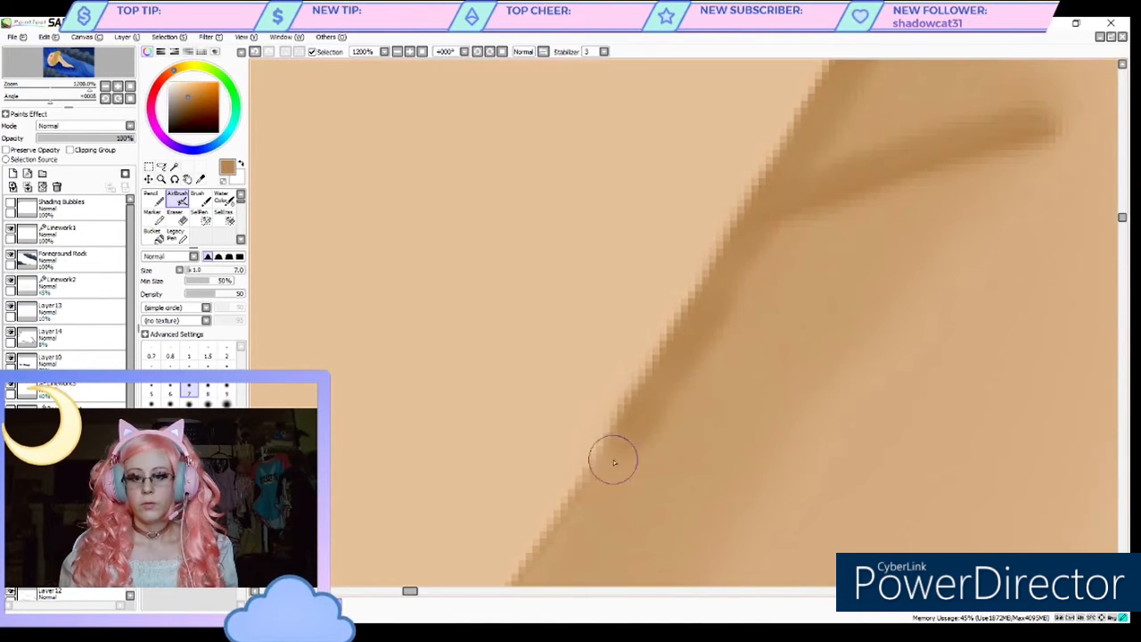
drag(614, 462, 560, 533)
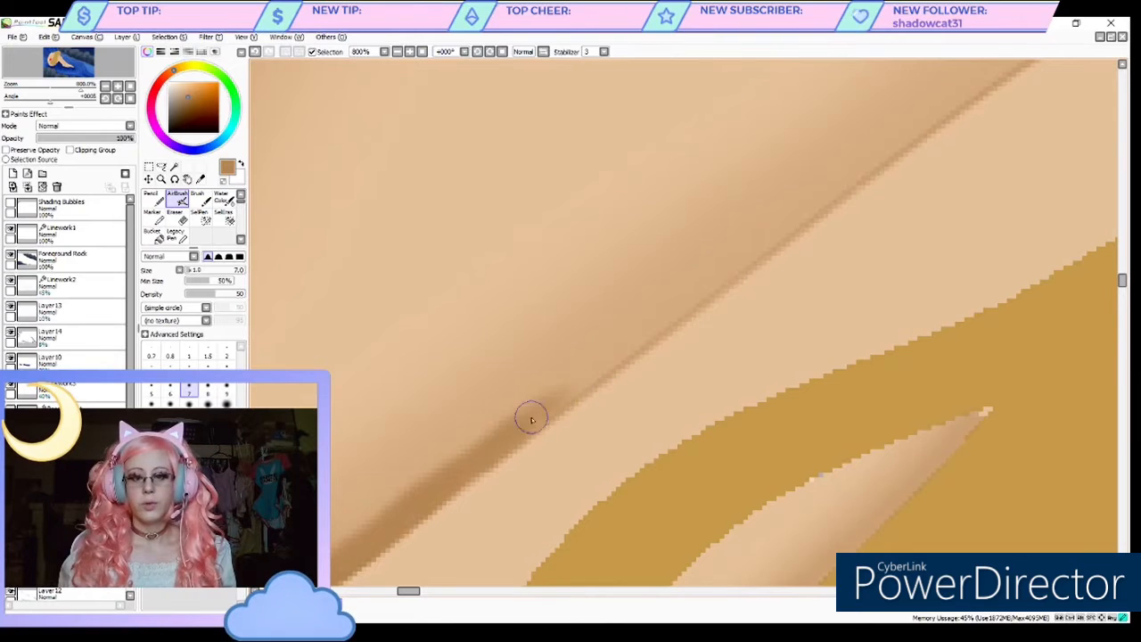
- Blend the diagonal skin shadow running beside the hair strand
drag(531, 419, 746, 264)
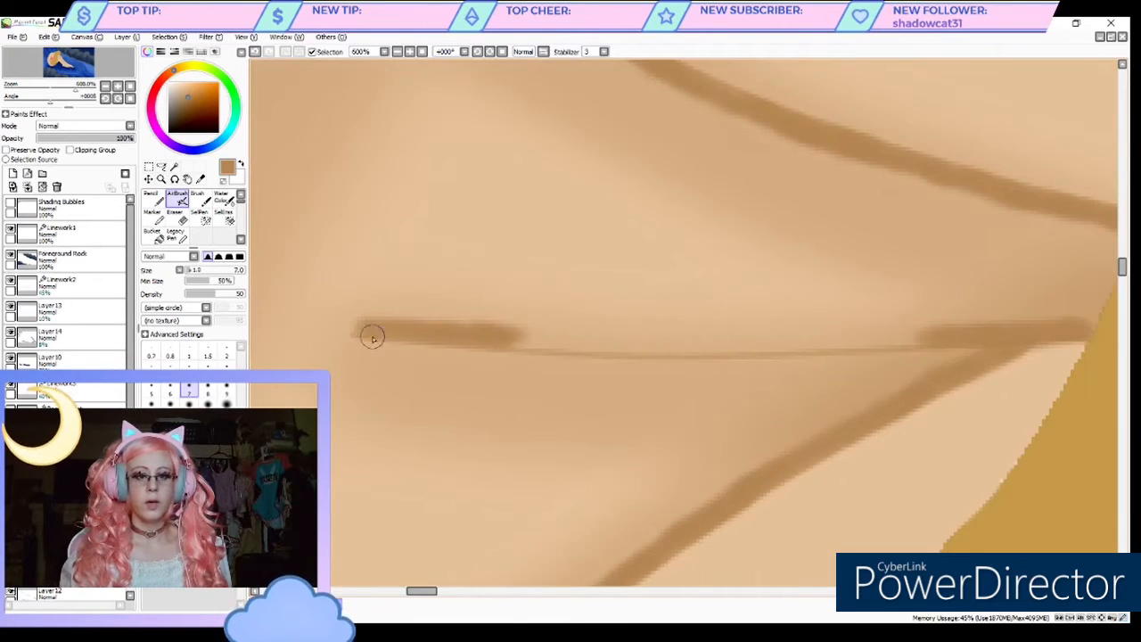
- Paint a brown shadow stroke horizontally across the skin
drag(371, 337, 519, 335)
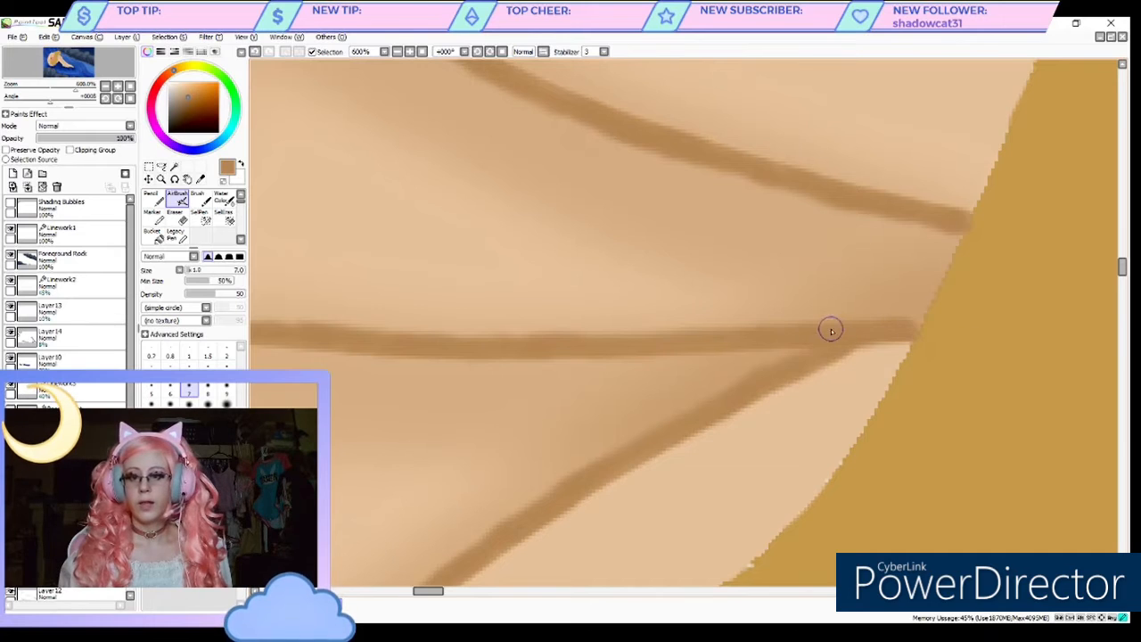
mouse_move(626, 333)
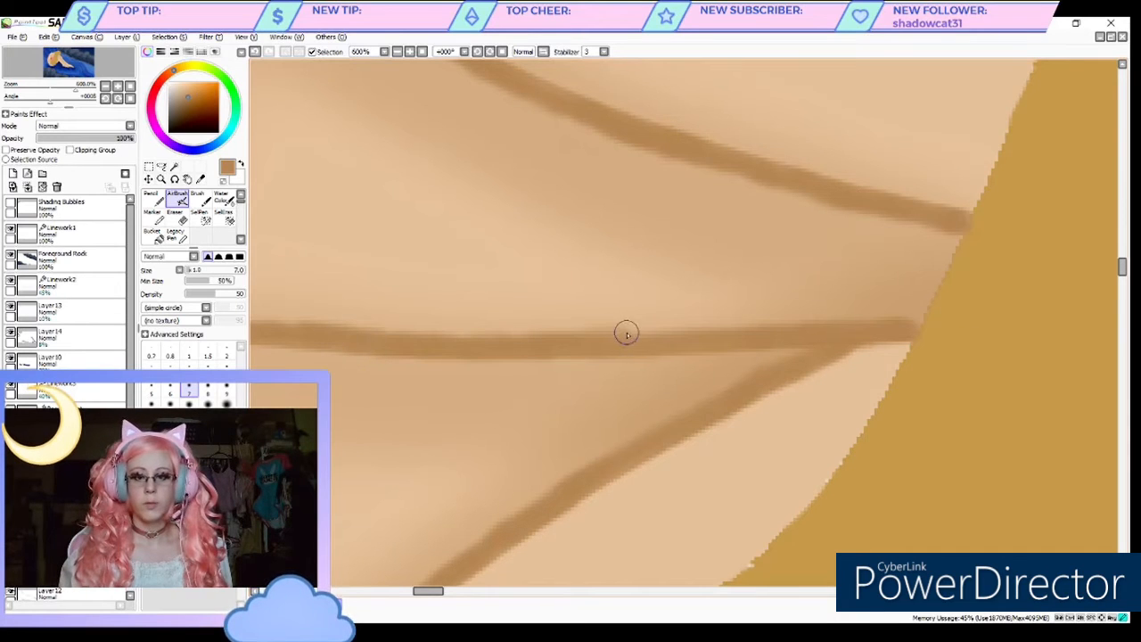
mouse_move(478, 350)
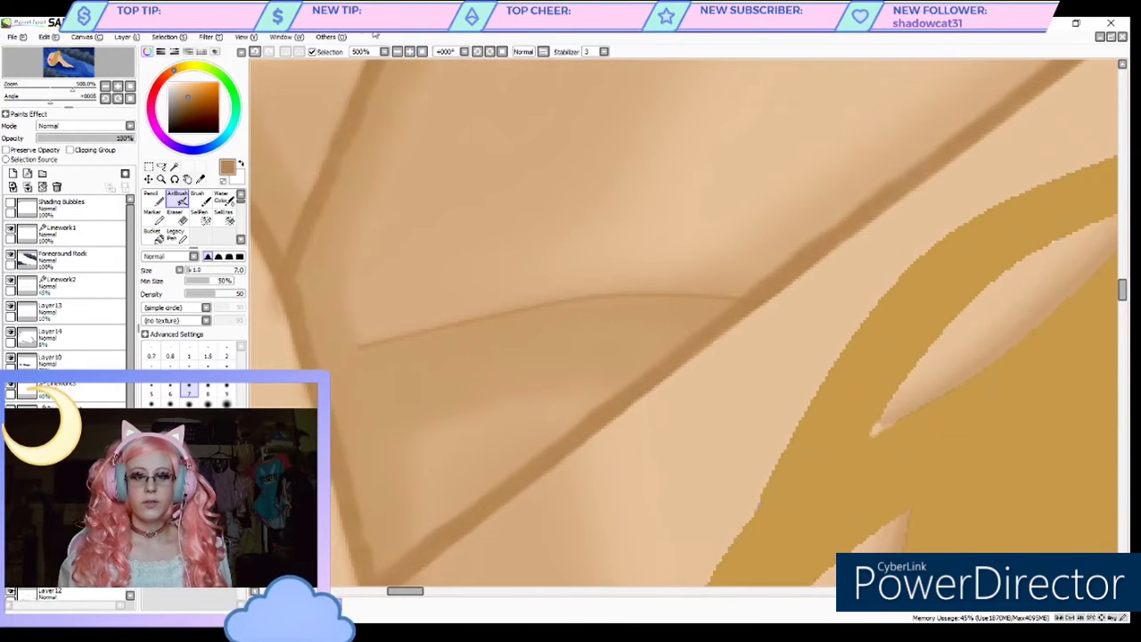
- Soften the thin horizontal shadow line and blend its left end into the skin
click(410, 50)
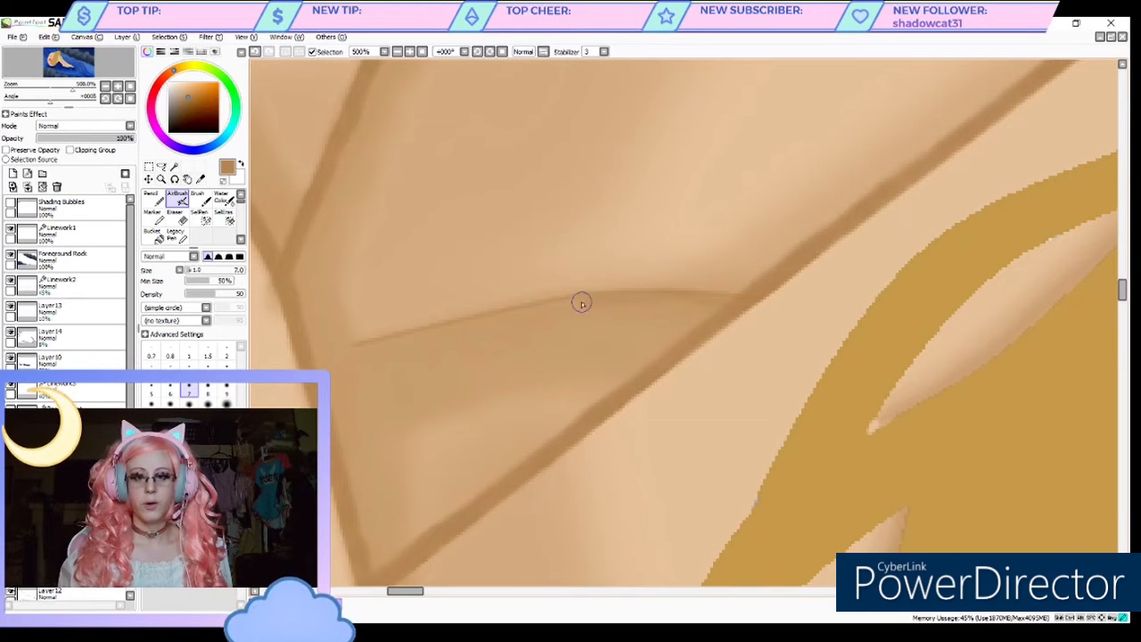
drag(582, 303, 360, 350)
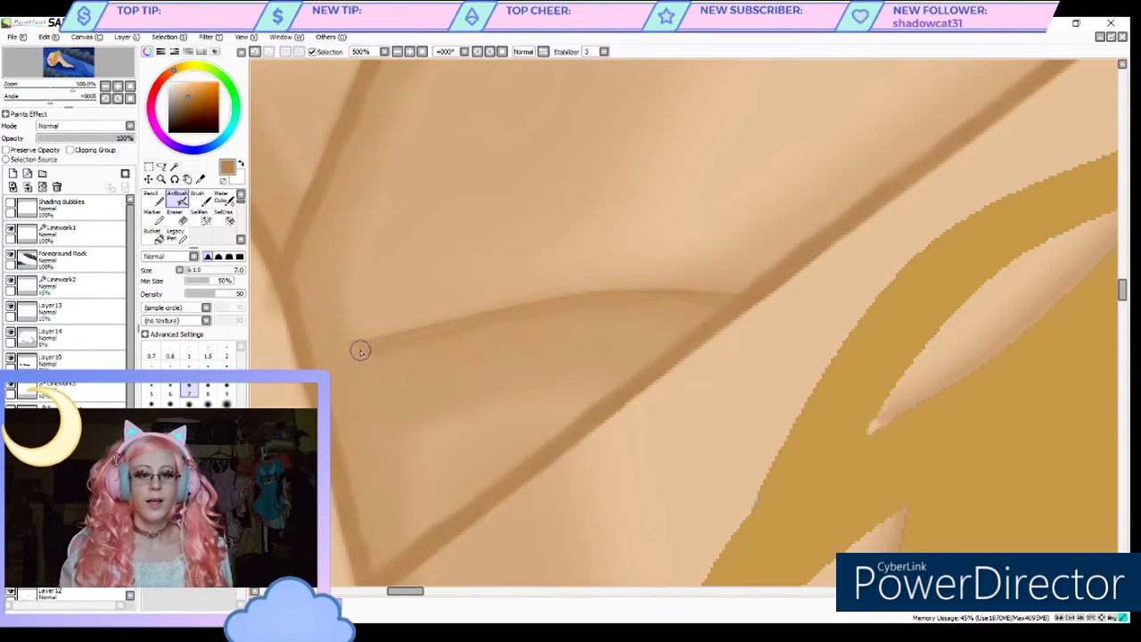
drag(361, 349, 521, 316)
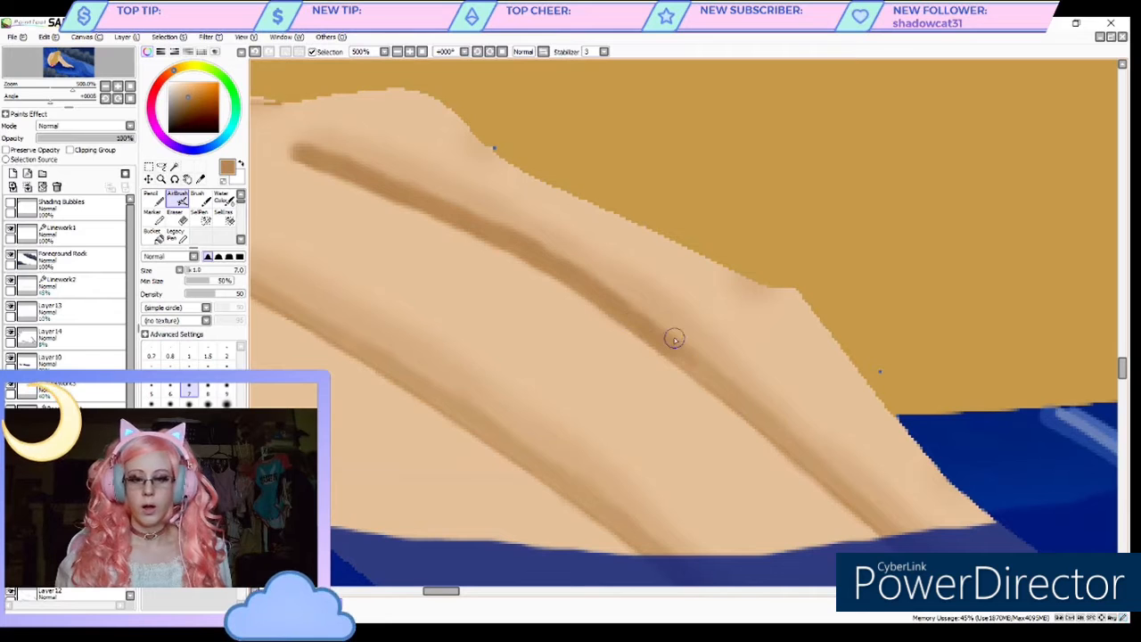
- Scroll the canvas down to the submerged fingertips
scroll(down, 3)
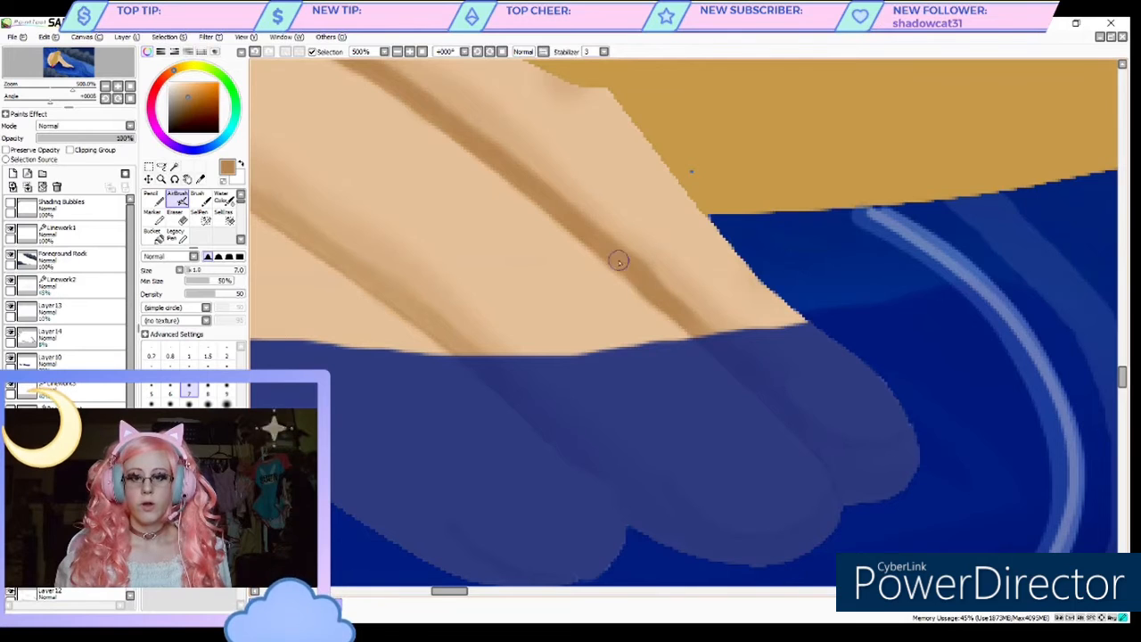
mouse_move(743, 366)
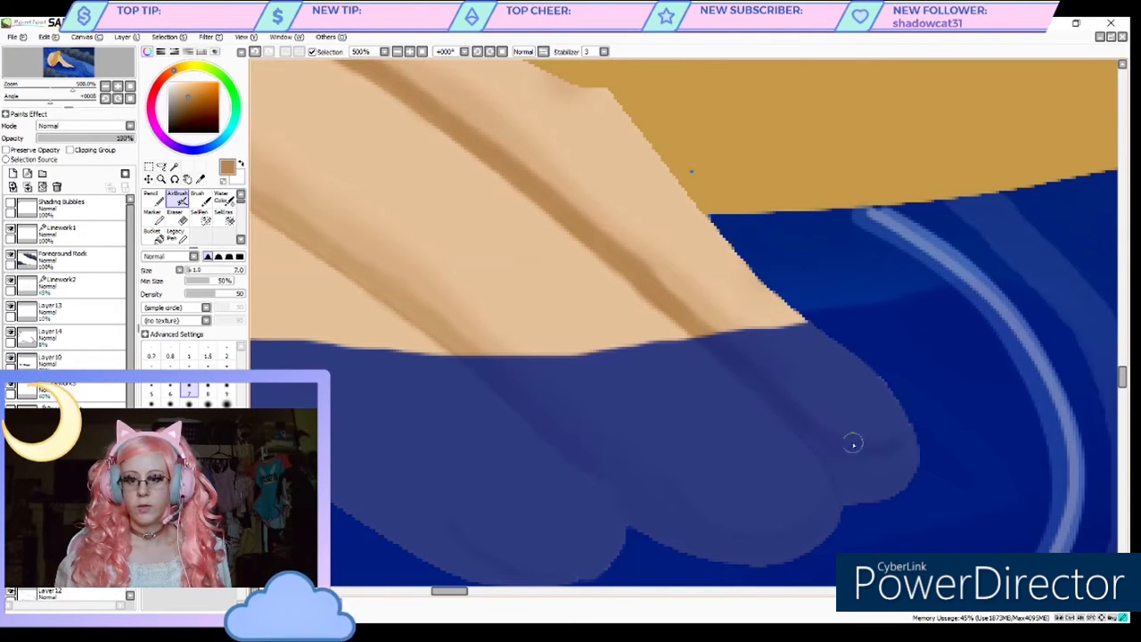
mouse_move(542, 542)
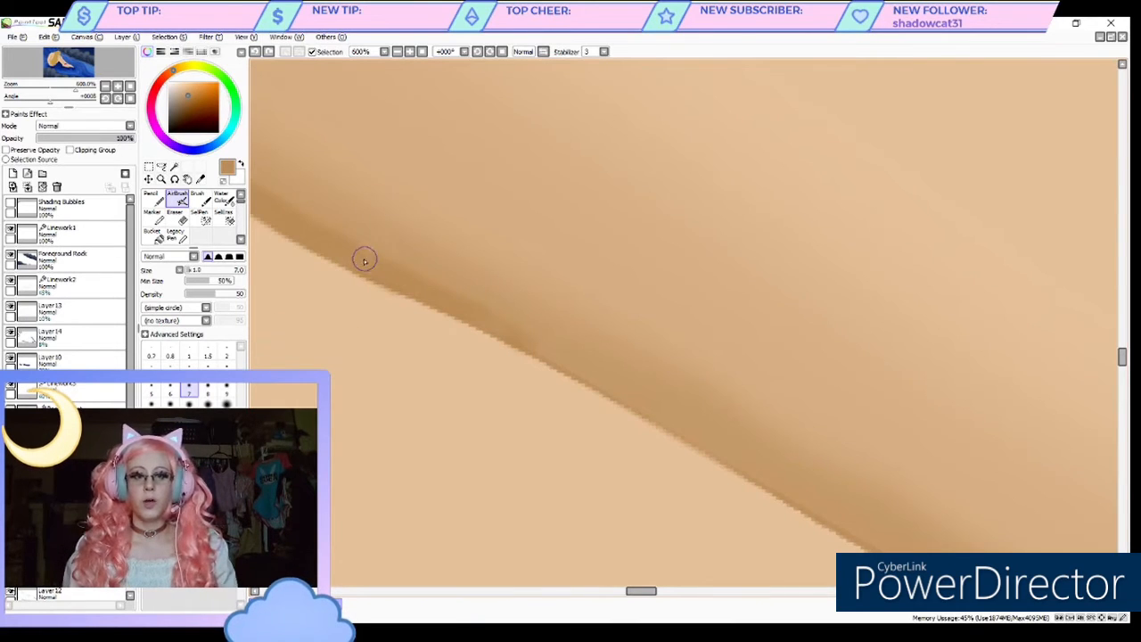
- Soften the darker shading stroke along the skin edge
drag(364, 261, 533, 348)
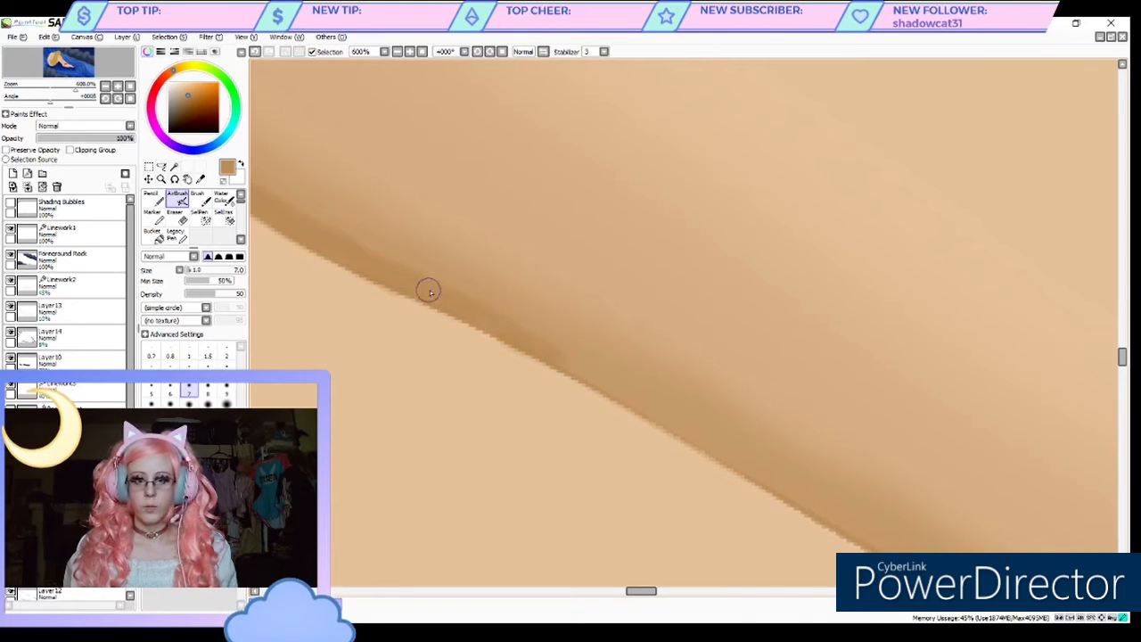
mouse_move(446, 296)
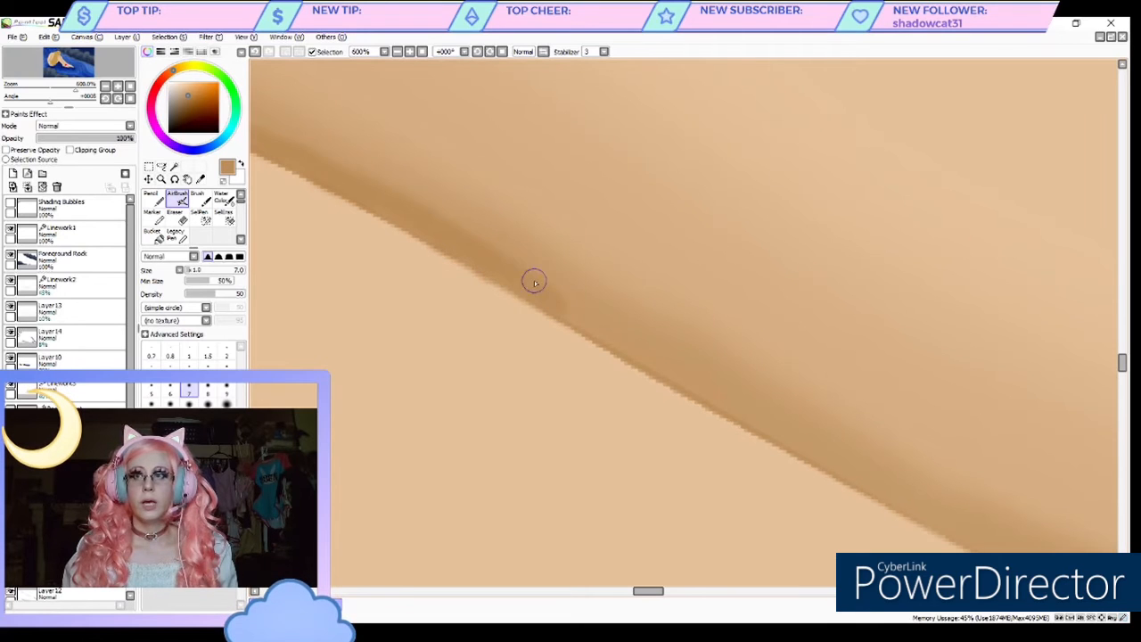
mouse_move(551, 296)
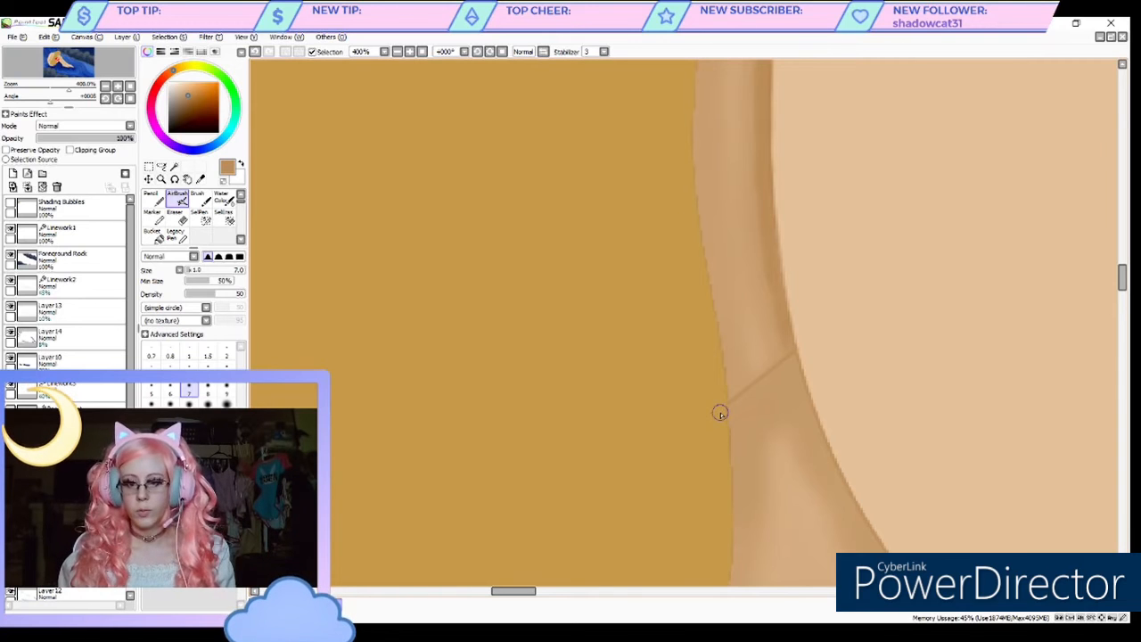
mouse_move(794, 360)
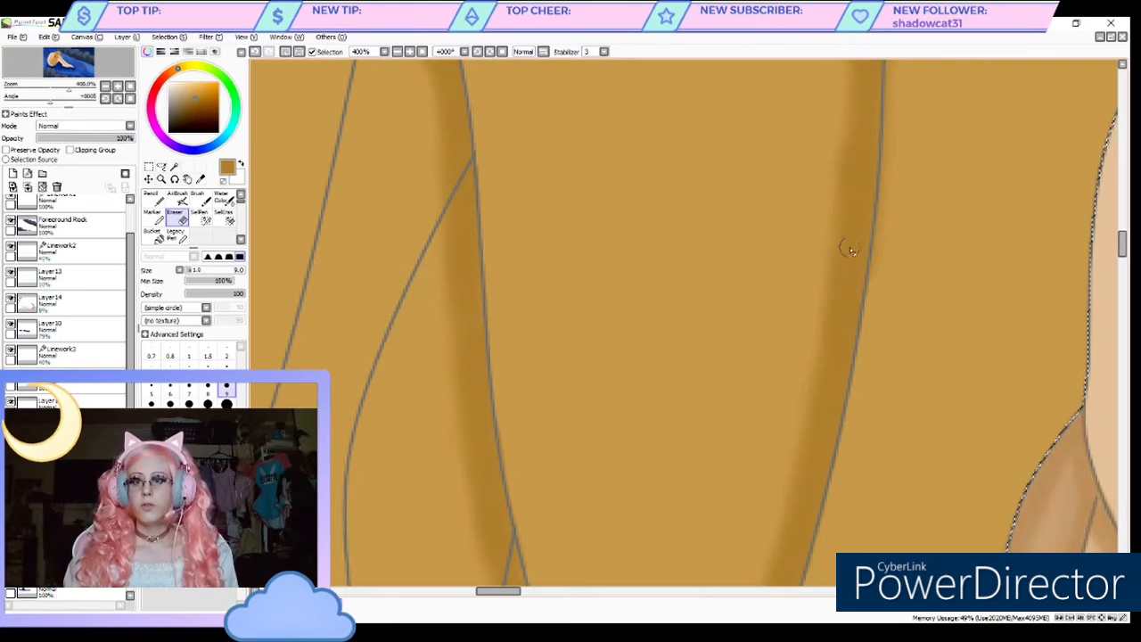
mouse_move(895, 152)
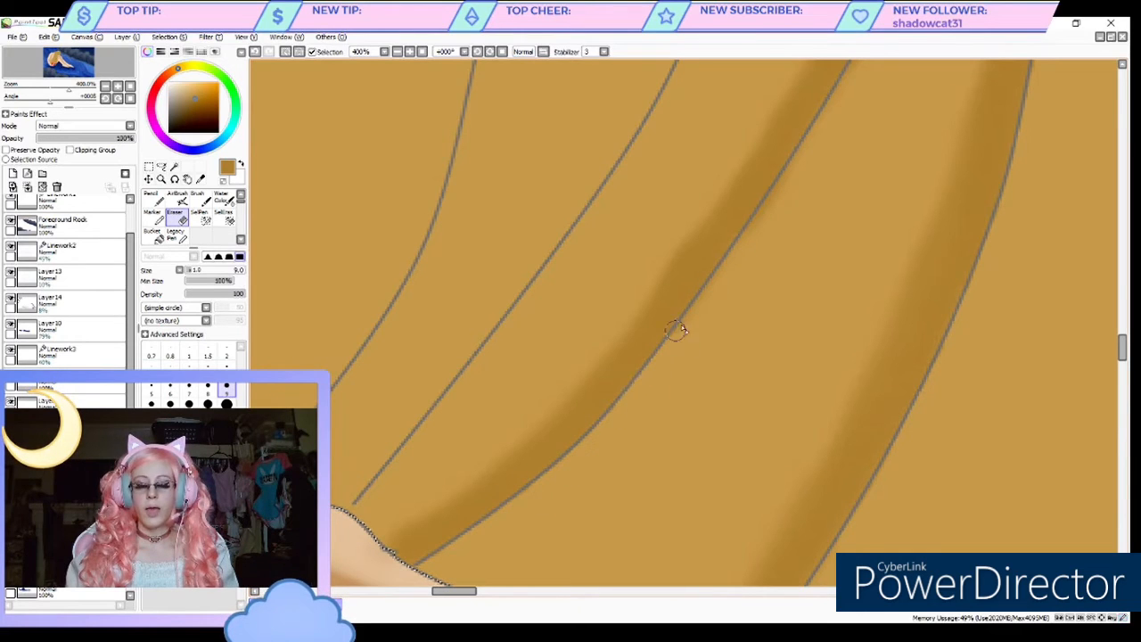
mouse_move(753, 250)
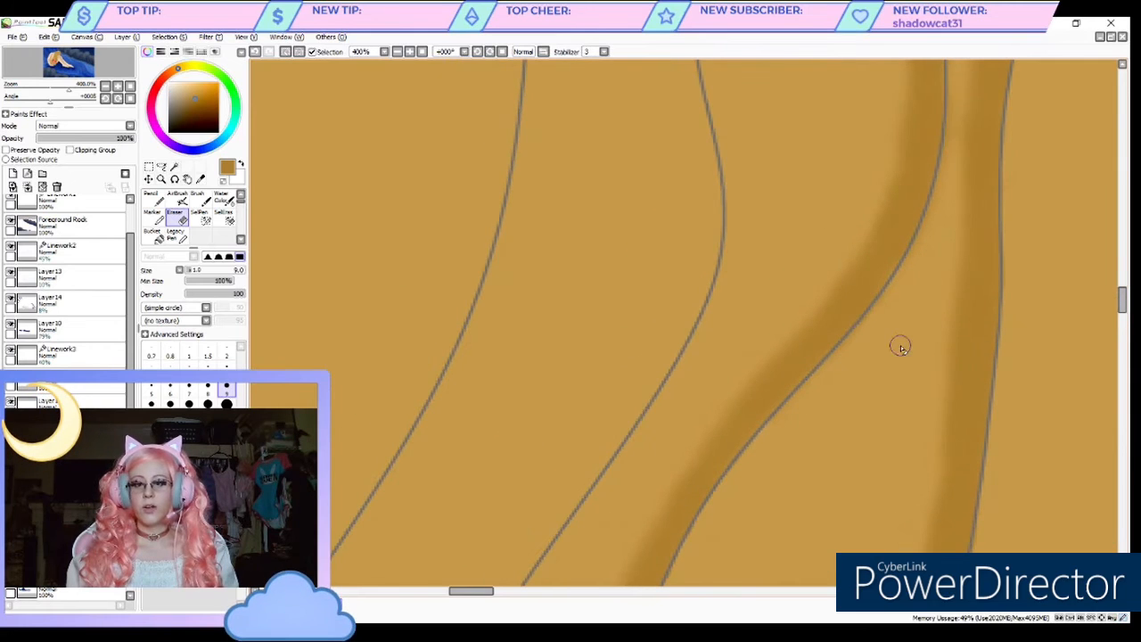
mouse_move(938, 185)
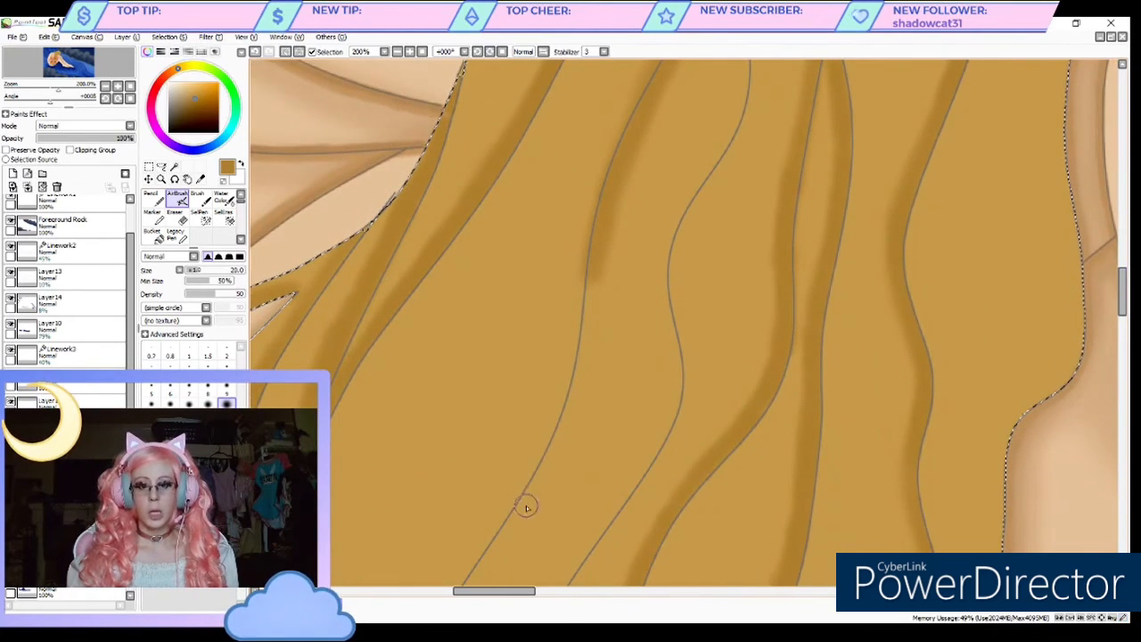
- Paint darker golden shading along the edges of two hair strands
drag(526, 508, 557, 445)
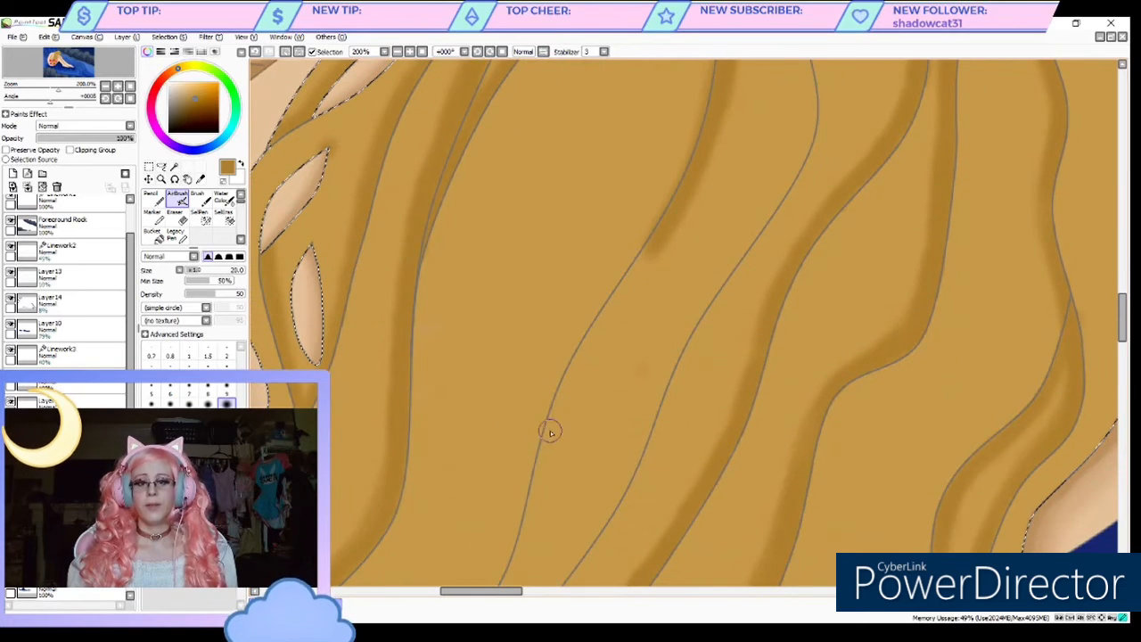
drag(642, 250, 553, 419)
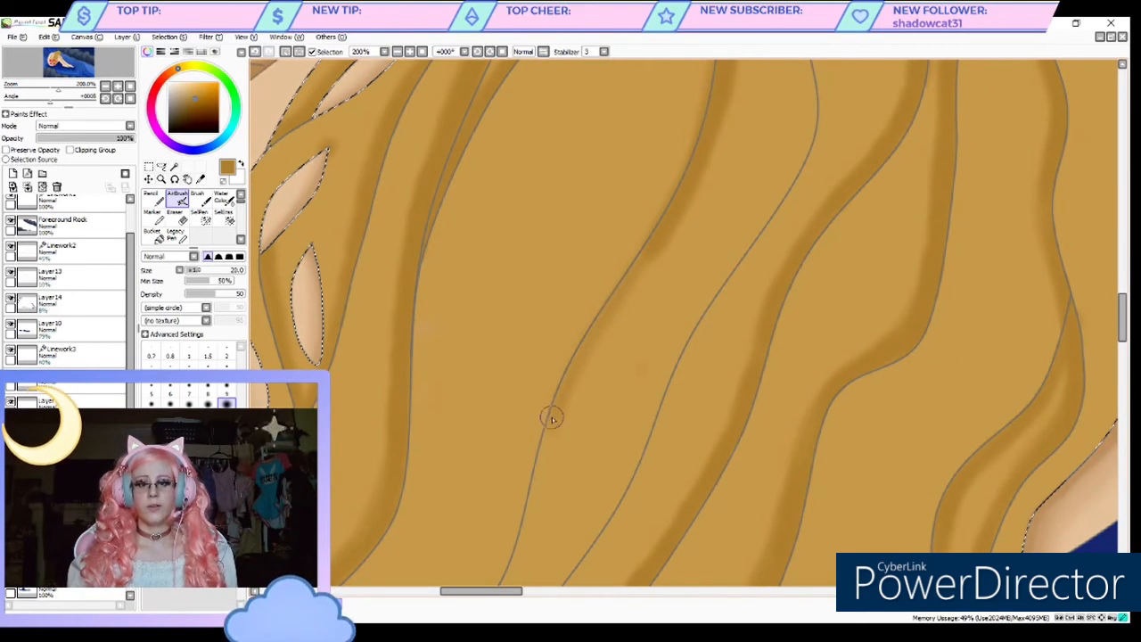
drag(553, 417, 574, 364)
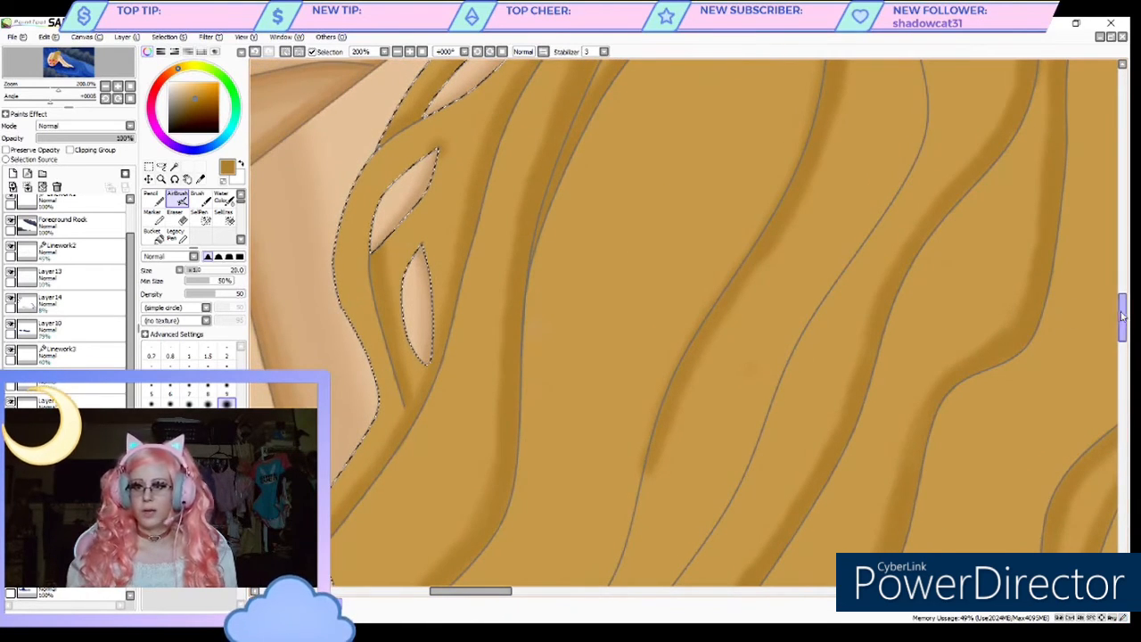
- Scroll the canvas down along the hair over the figure's back
scroll(down, 3)
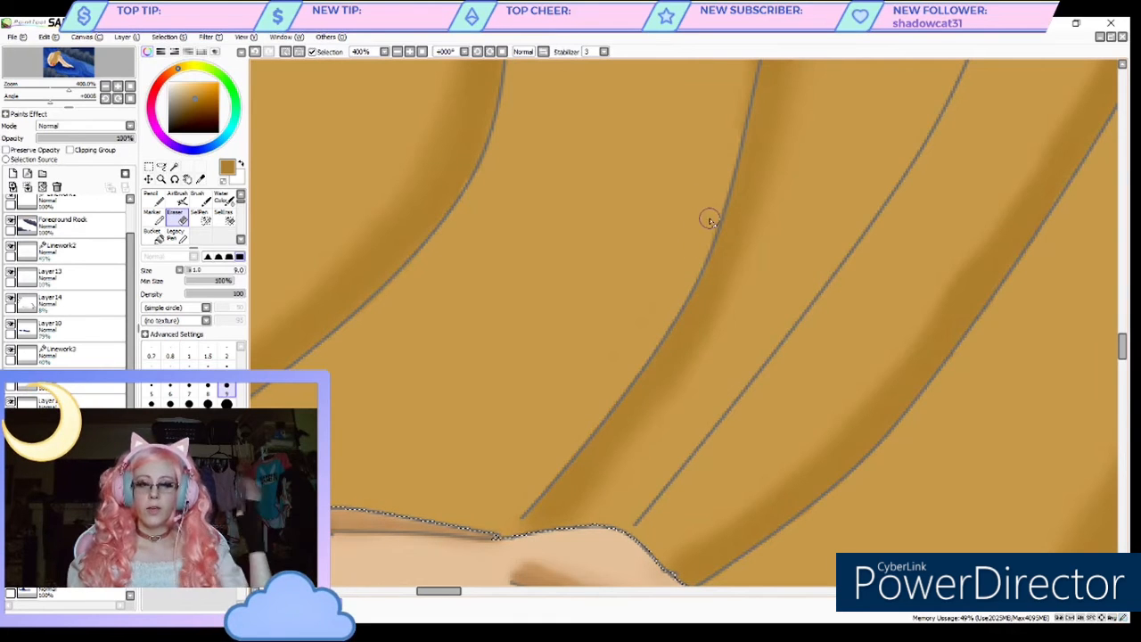
mouse_move(767, 159)
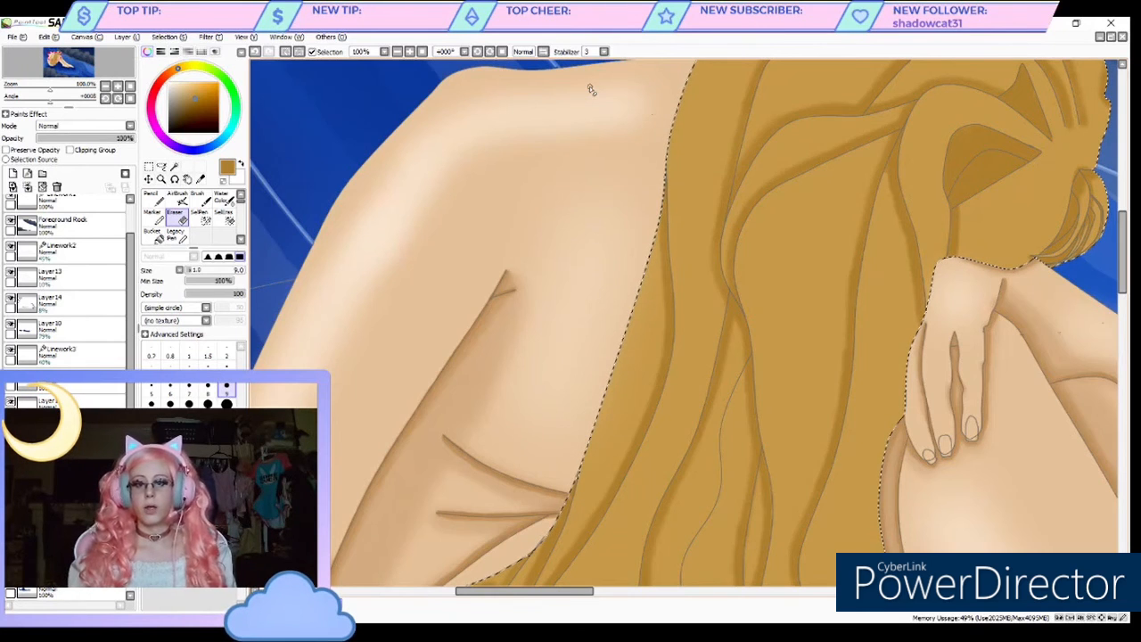
scroll(down, 3)
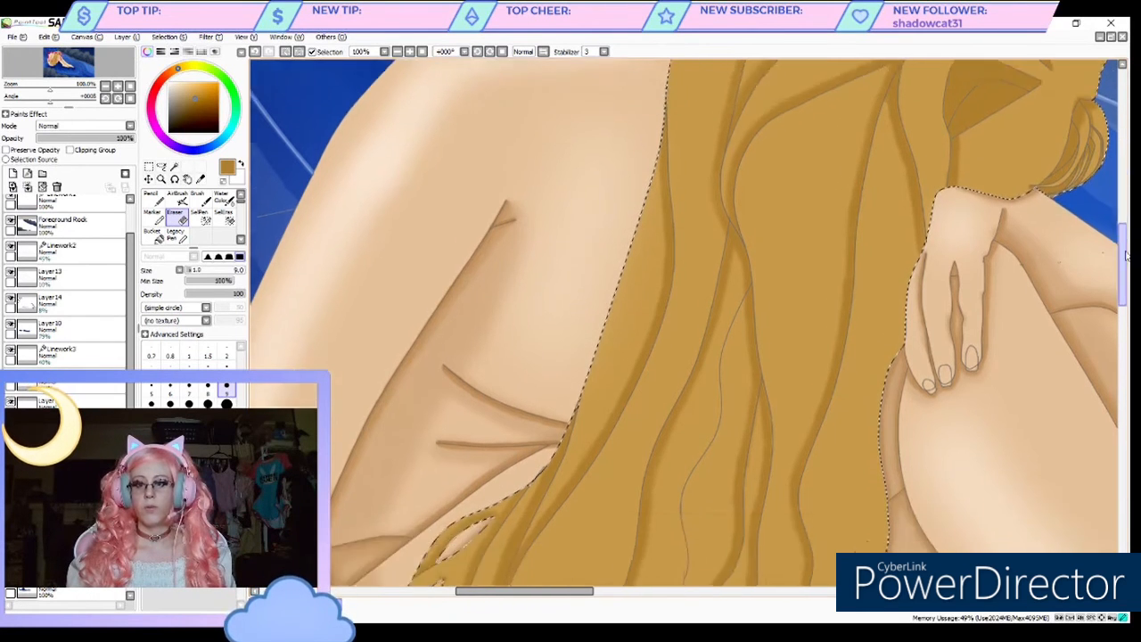
scroll(down, 3)
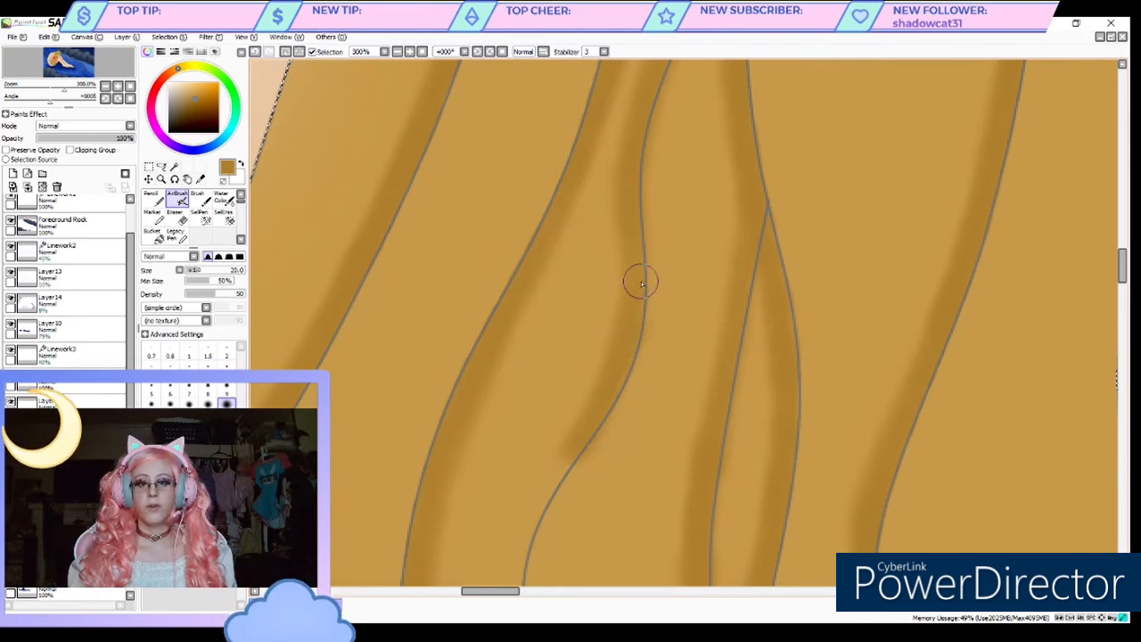
- Blur the dark shading along several hair strands into smooth tones
drag(640, 284, 602, 407)
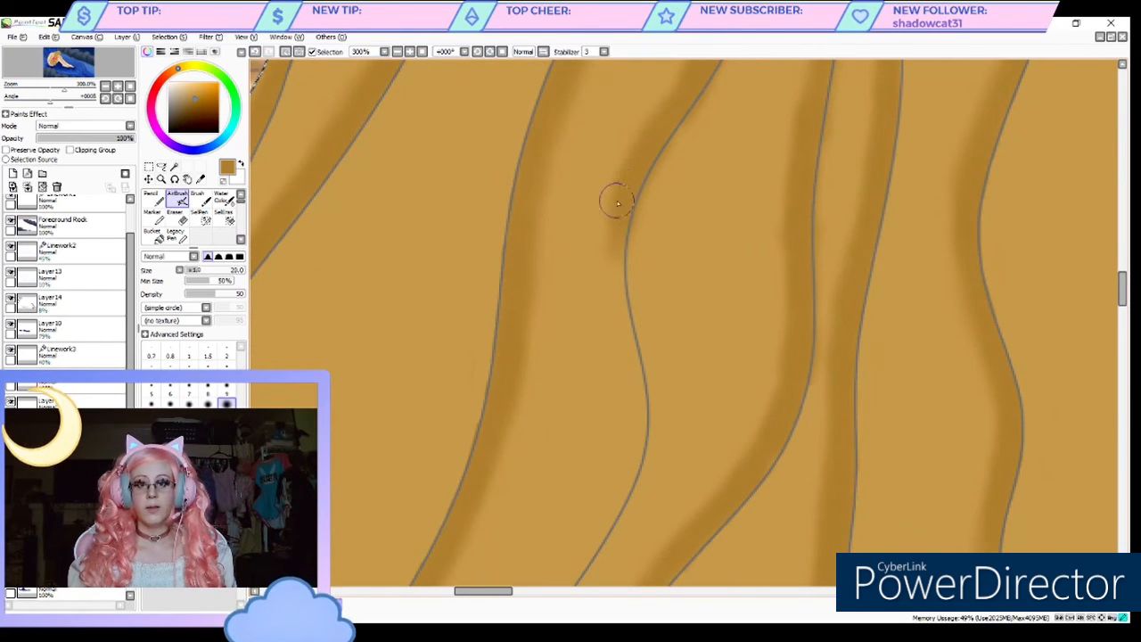
drag(615, 200, 615, 259)
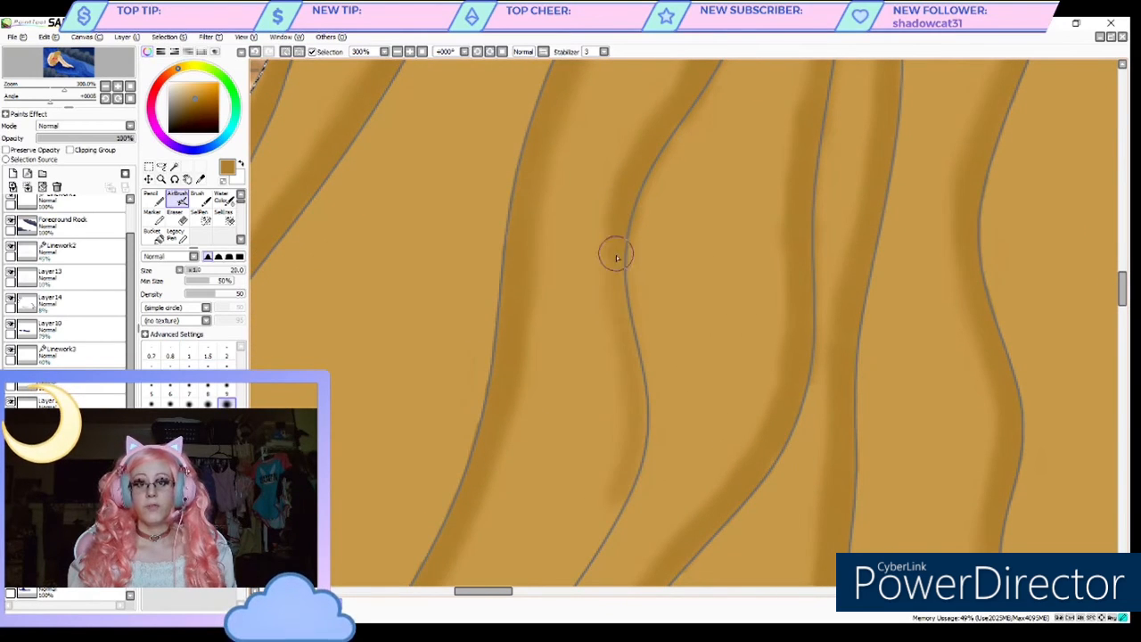
drag(615, 253, 628, 450)
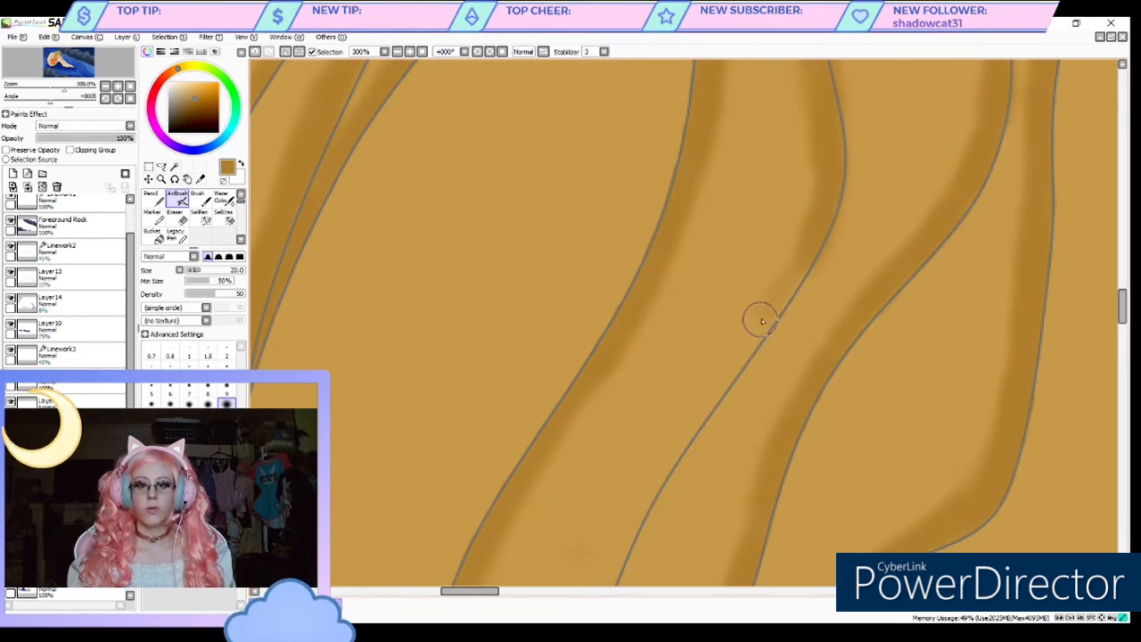
drag(763, 321, 678, 437)
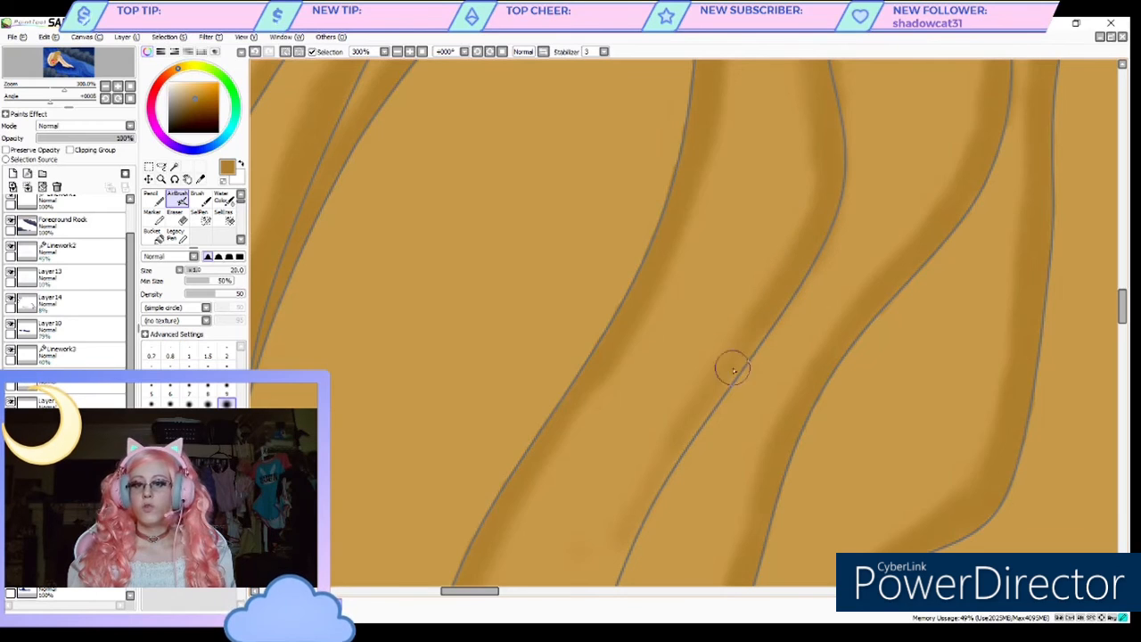
drag(731, 367, 723, 389)
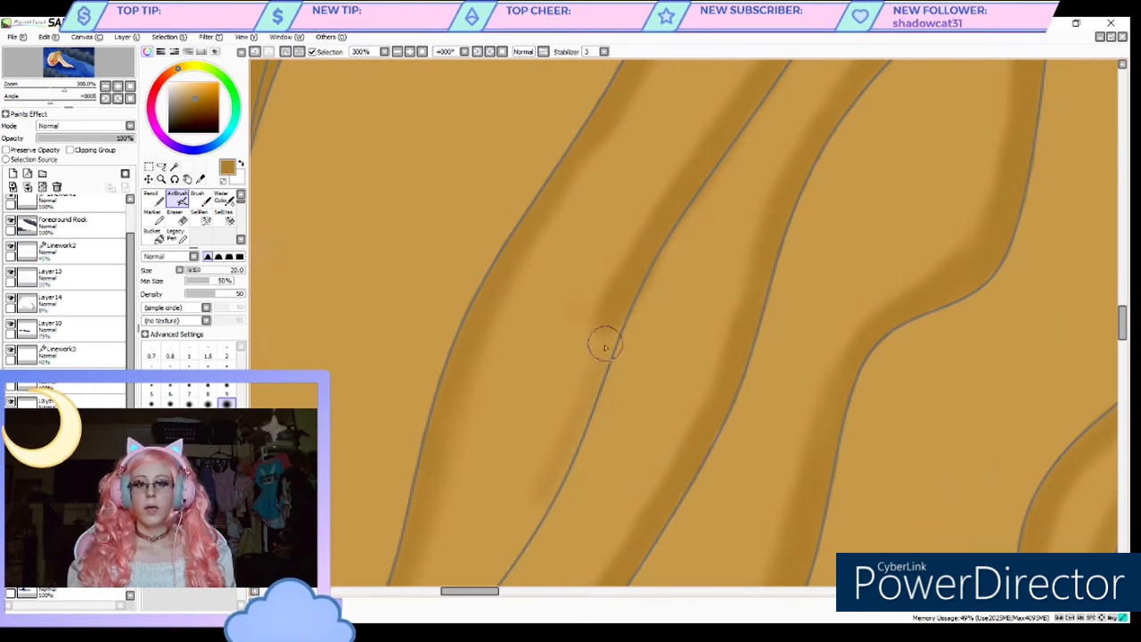
drag(604, 348, 617, 305)
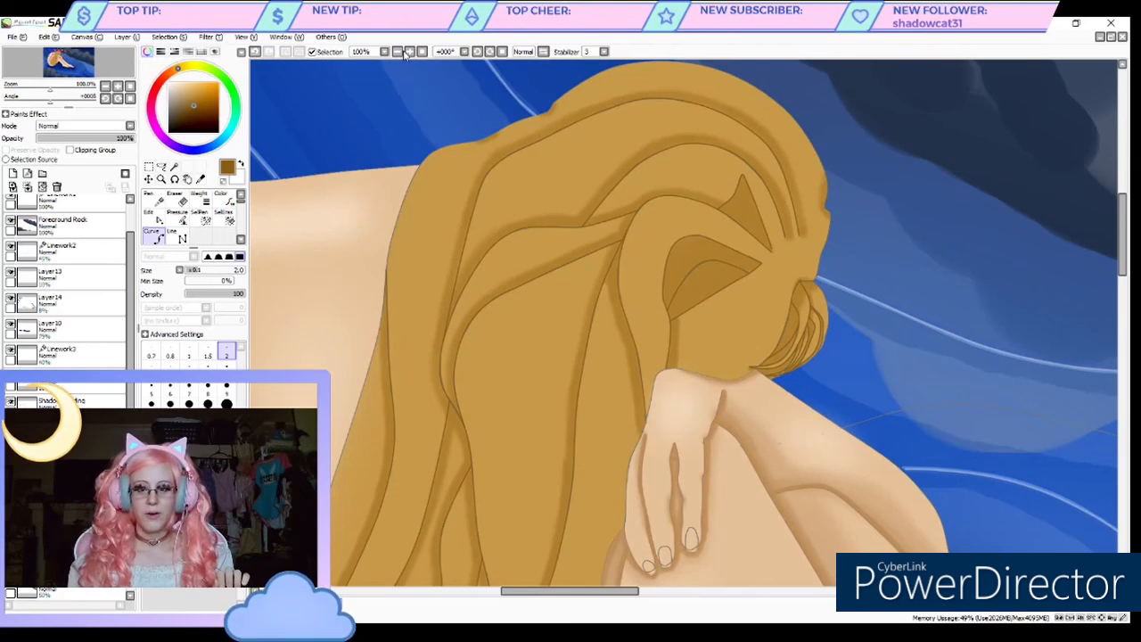
- Select a new layer in the Layer panel for the hair shadow shading pass
click(399, 50)
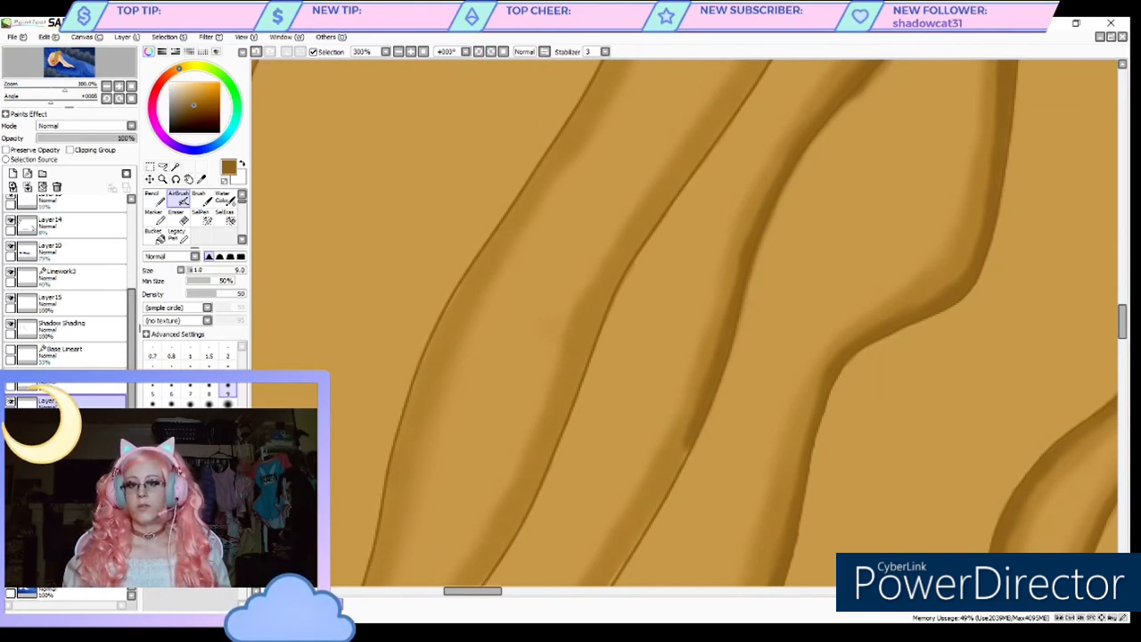
- Paint deeper brown shadow strokes along the strand edges where the golden hair crosses the skin
scroll(down, 3)
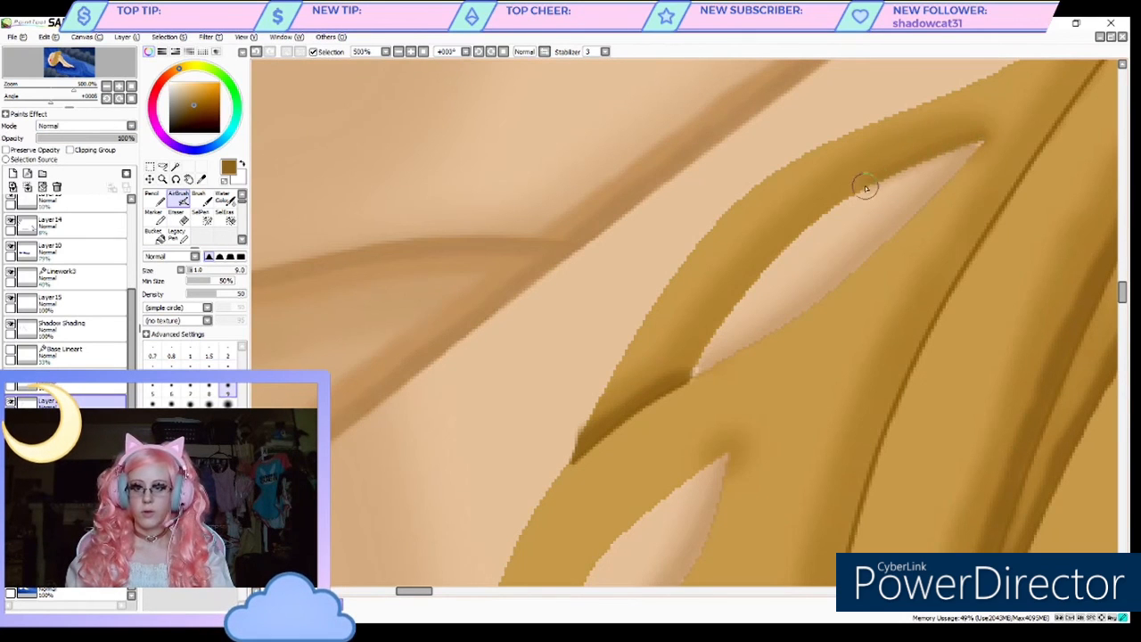
drag(865, 187, 699, 348)
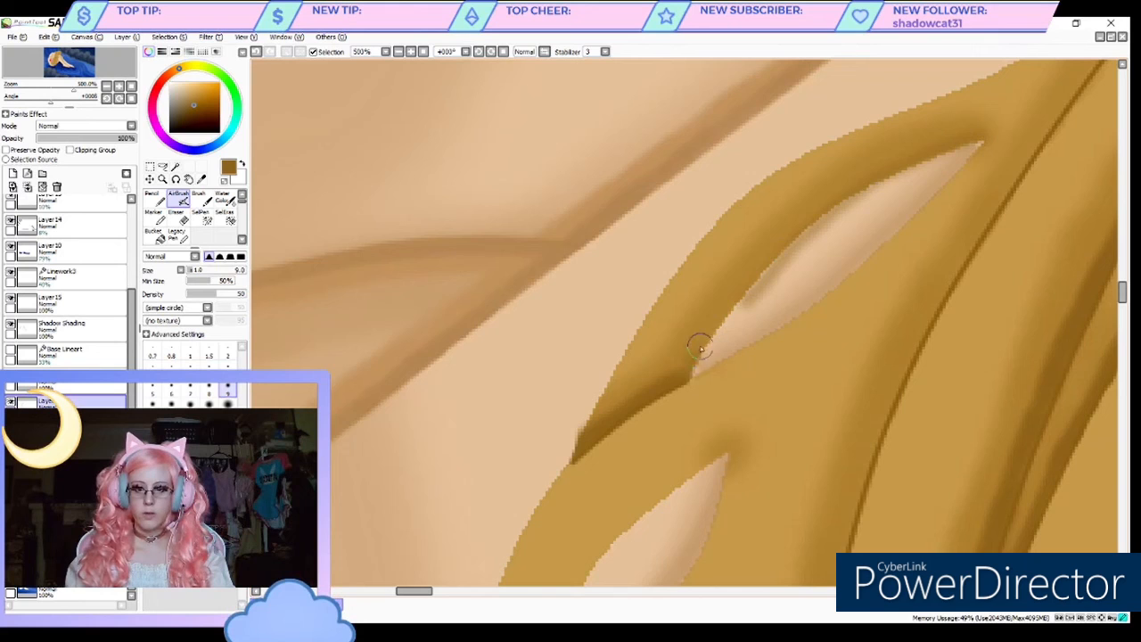
drag(699, 347, 883, 170)
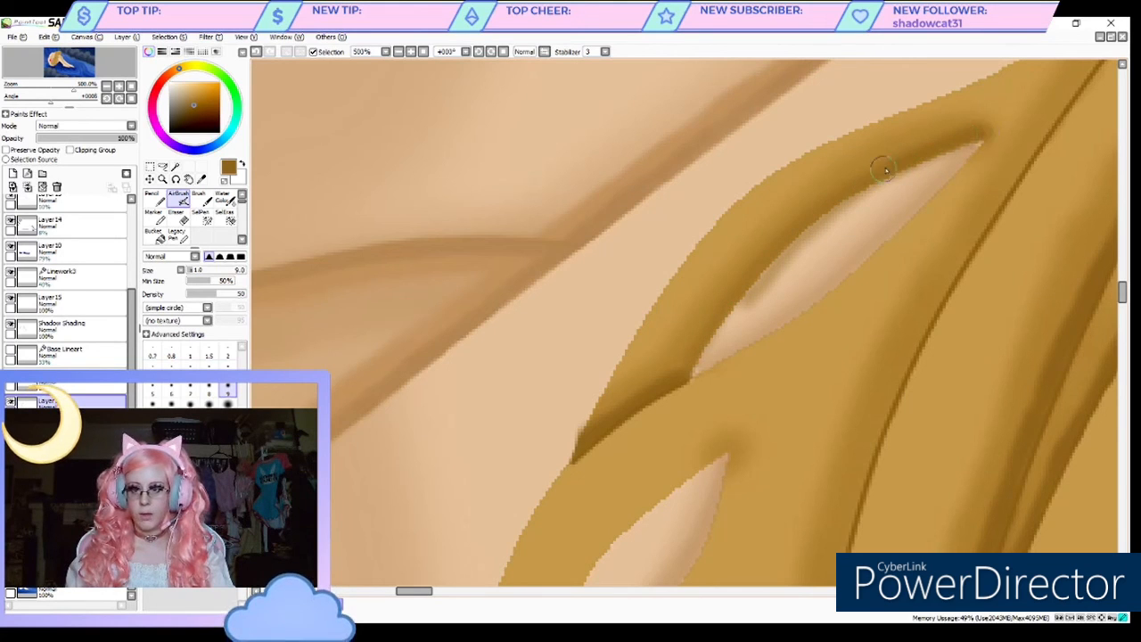